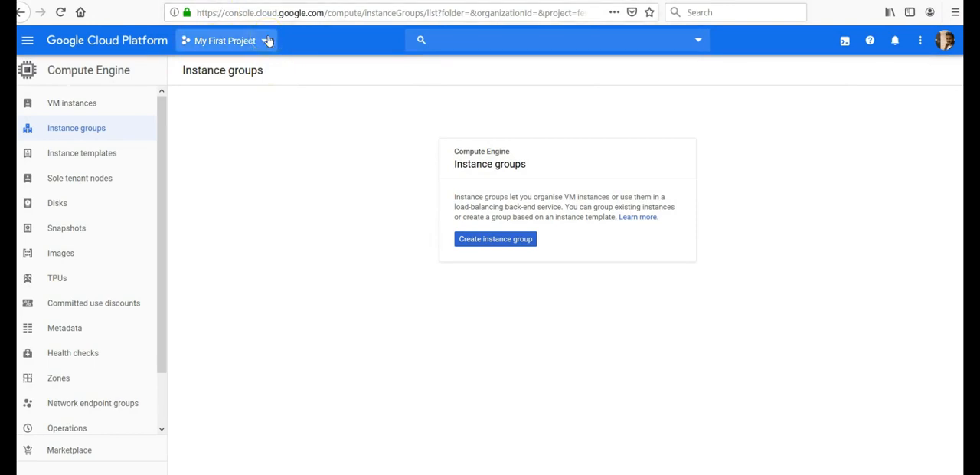
Make My First Project the active project and show its home dashboard
left_click(110, 40)
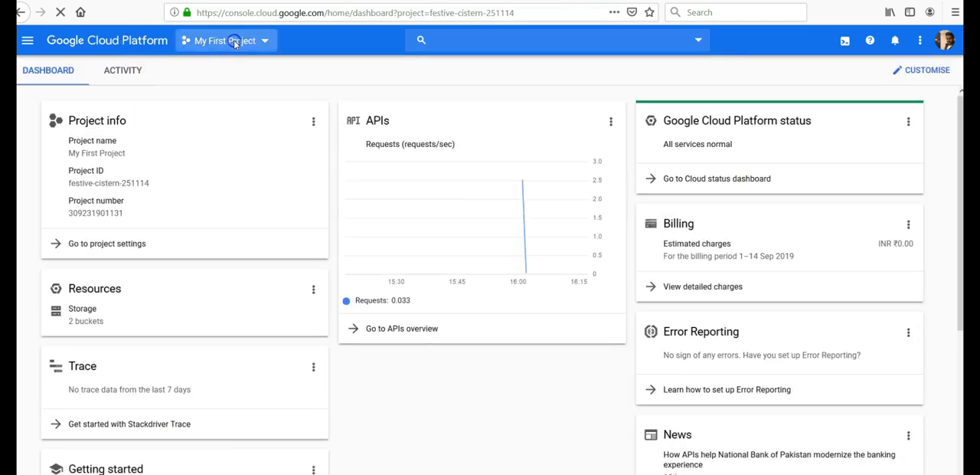
left_click(230, 40)
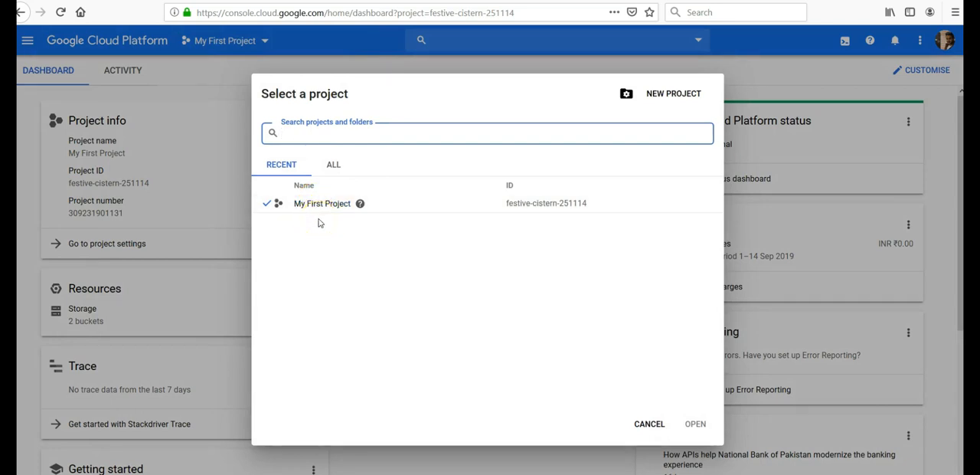
left_click(487, 132)
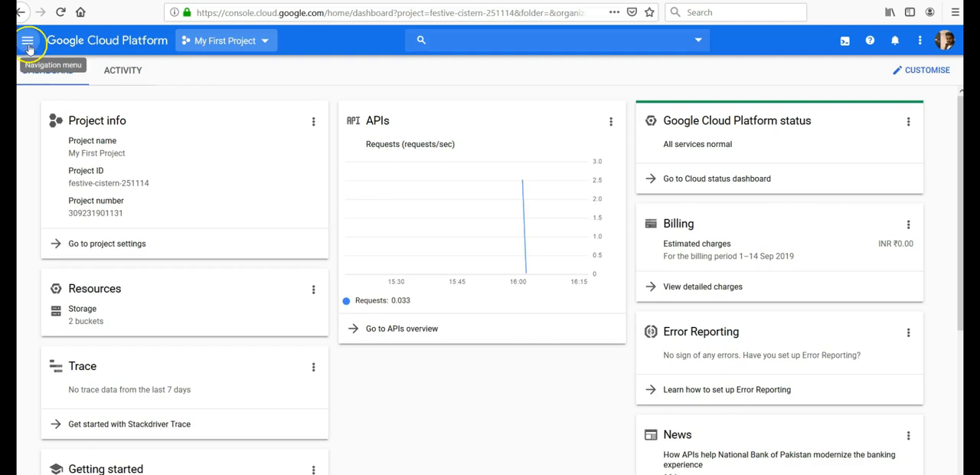
Navigate via the services menu to Compute Engine's VM instances page
left_click(28, 40)
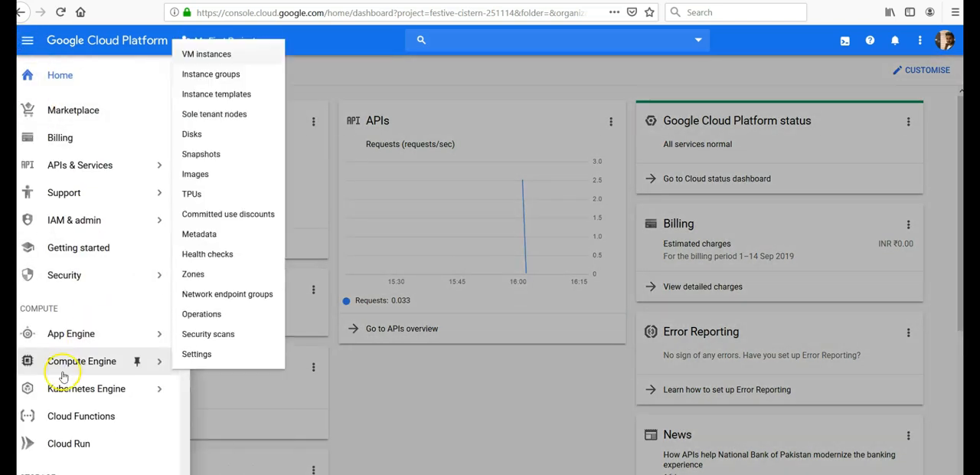
mouse_move(214, 77)
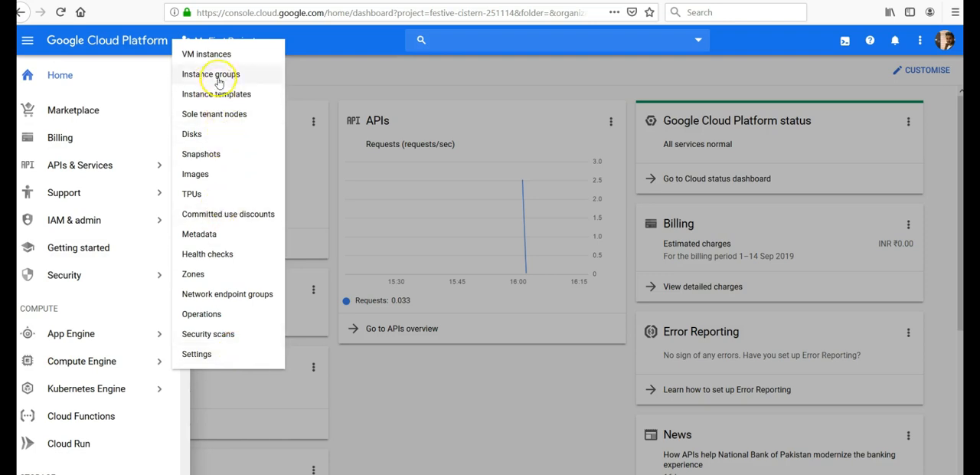
left_click(211, 74)
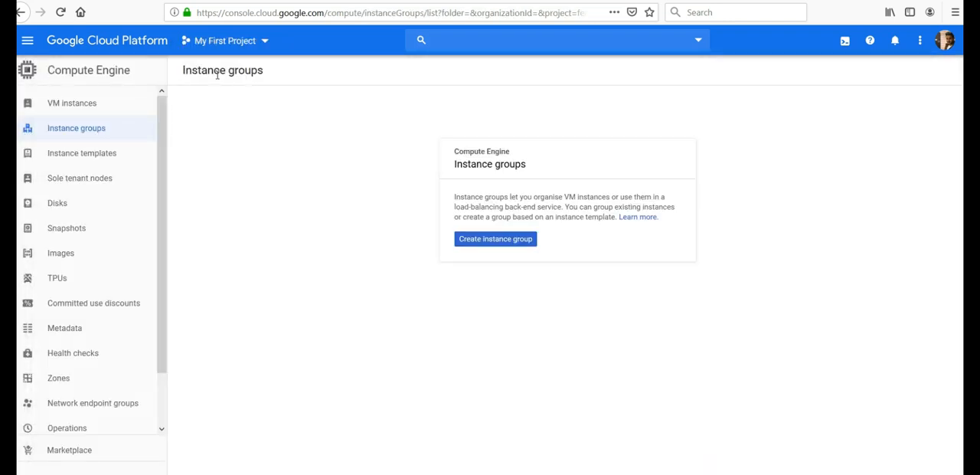
mouse_move(52, 103)
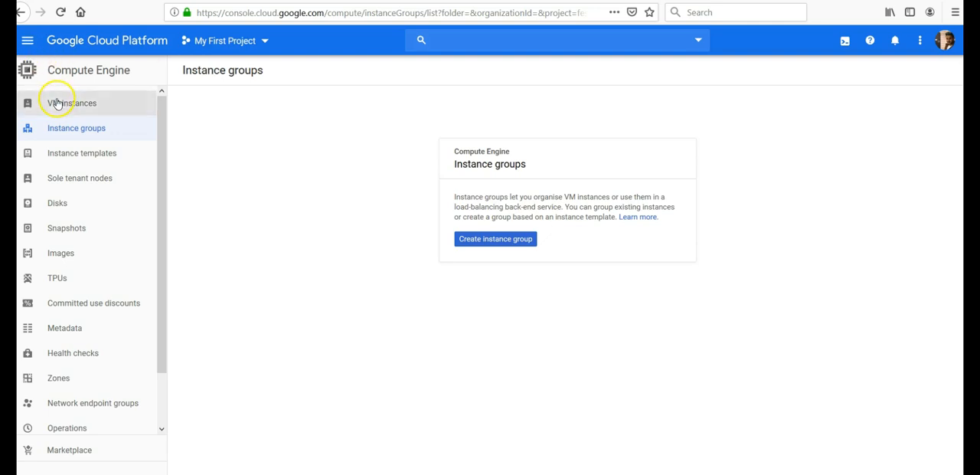
left_click(71, 103)
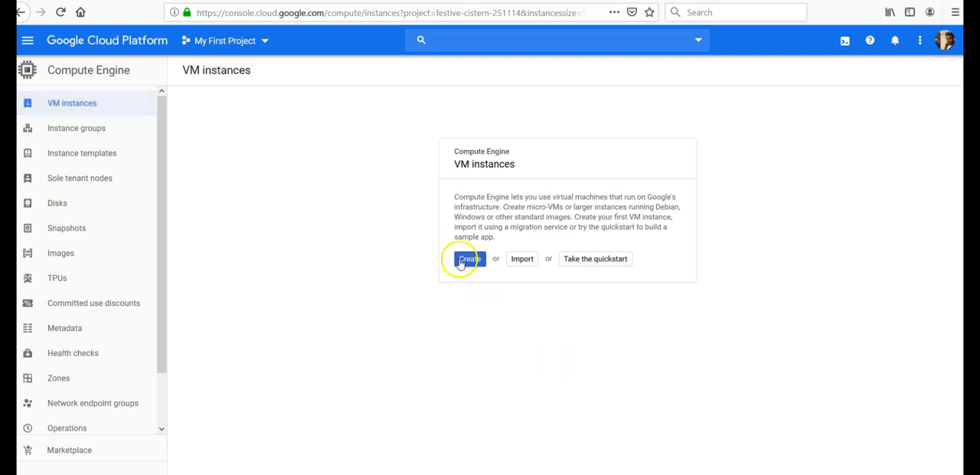
Create the VM instances instance-1 and instance-2, then go to Instance groups
left_click(470, 257)
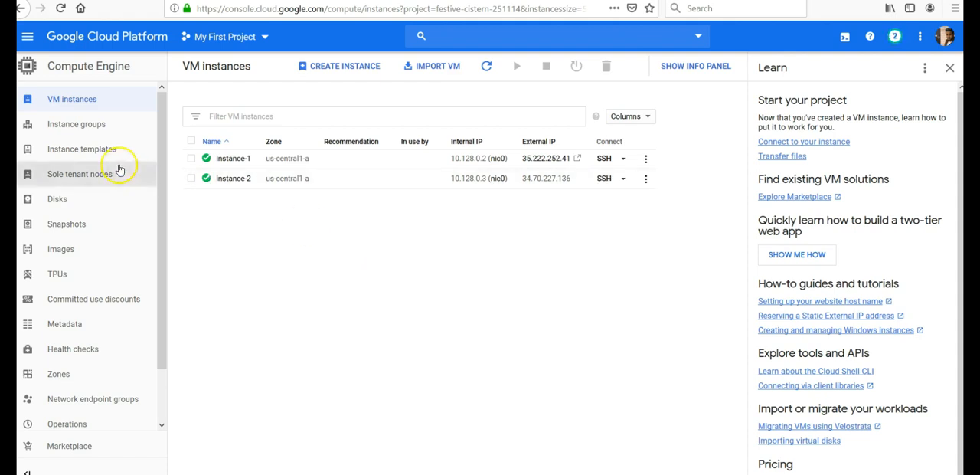
left_click(77, 124)
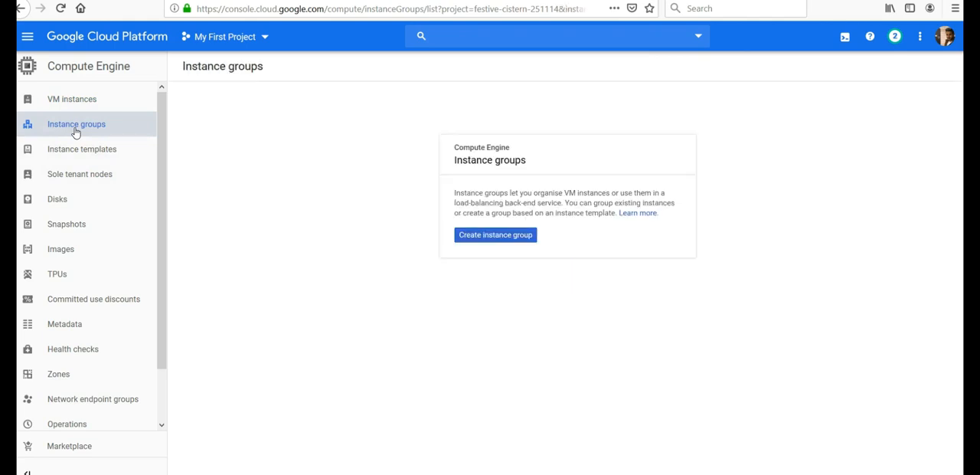
mouse_move(507, 359)
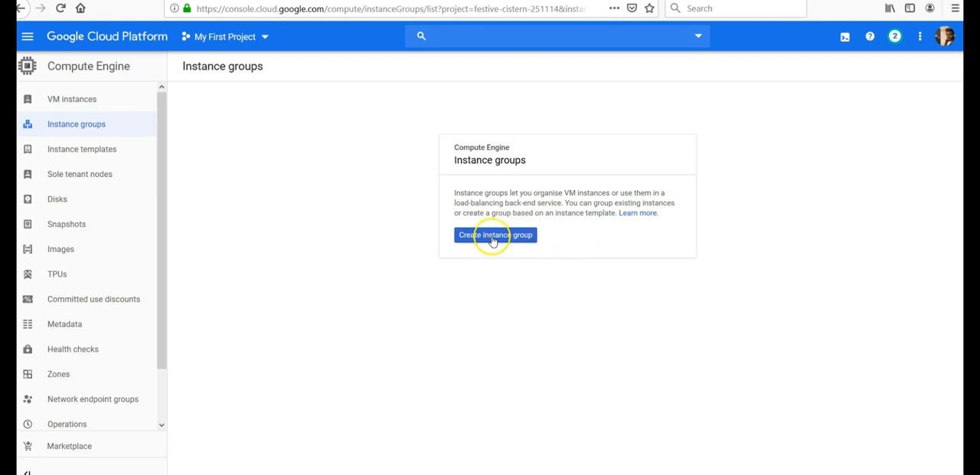
Start a new instance group and look at the unmanaged group option
left_click(494, 234)
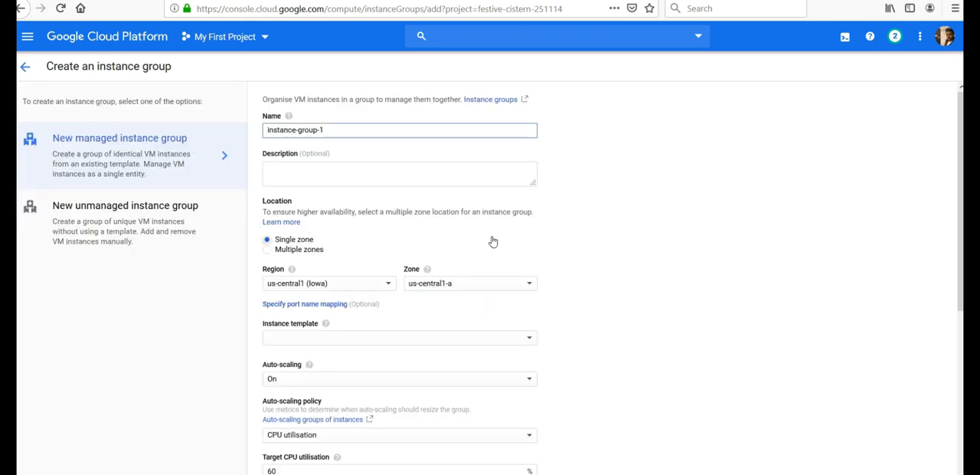
left_click(343, 129)
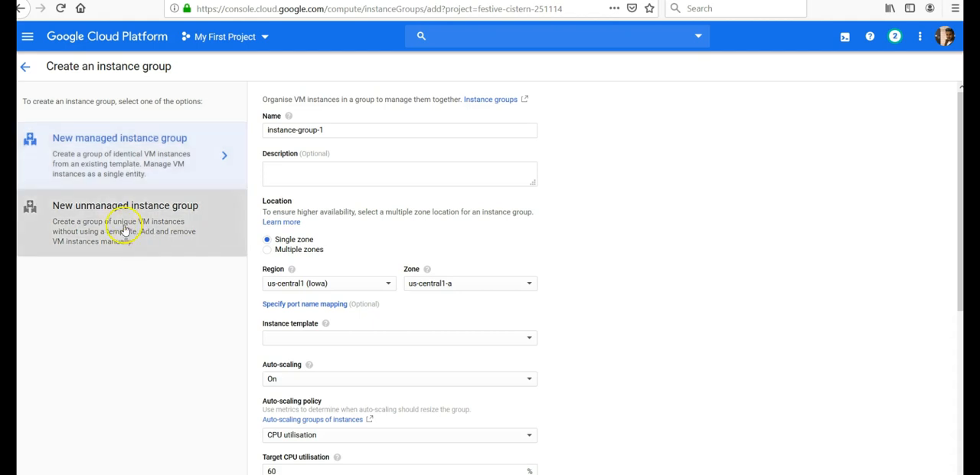
left_click(125, 205)
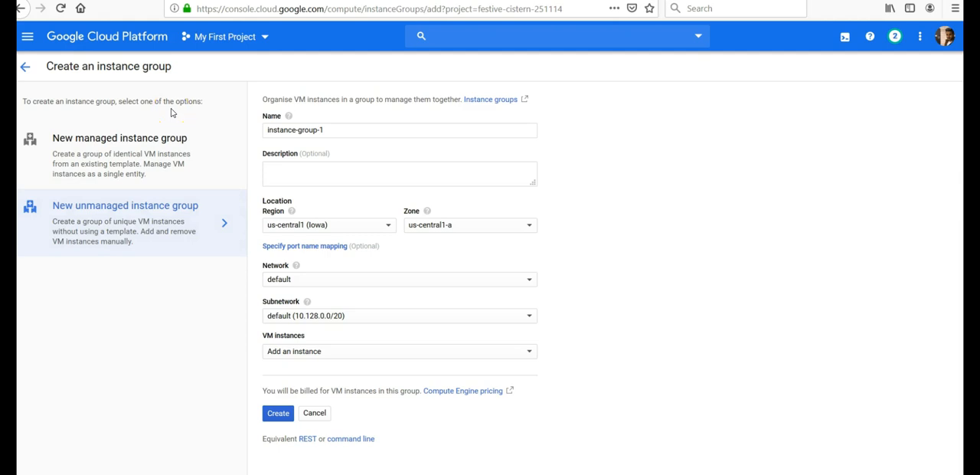
Compare managed and unmanaged again, settling on New managed instance group
left_click(119, 138)
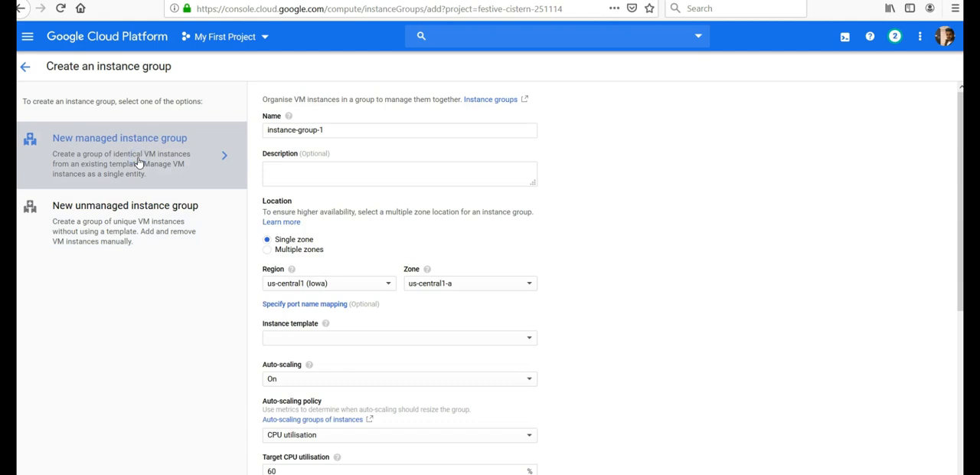
left_click(126, 205)
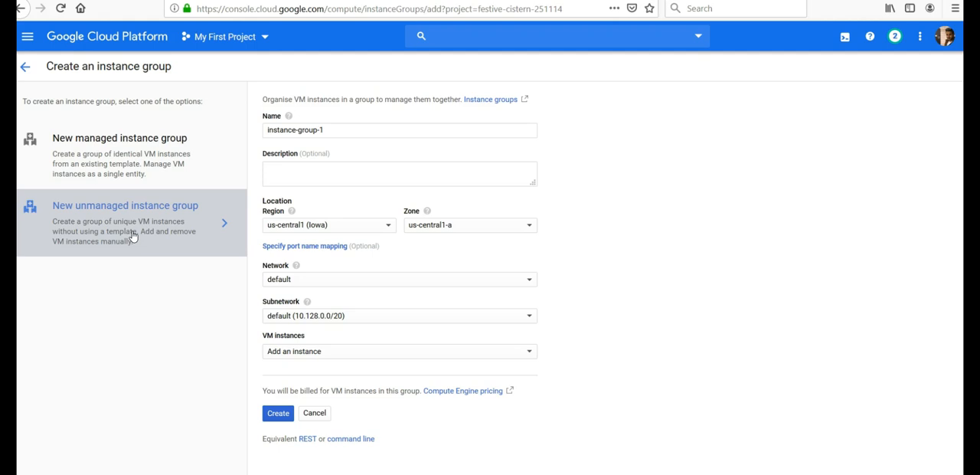
left_click(119, 138)
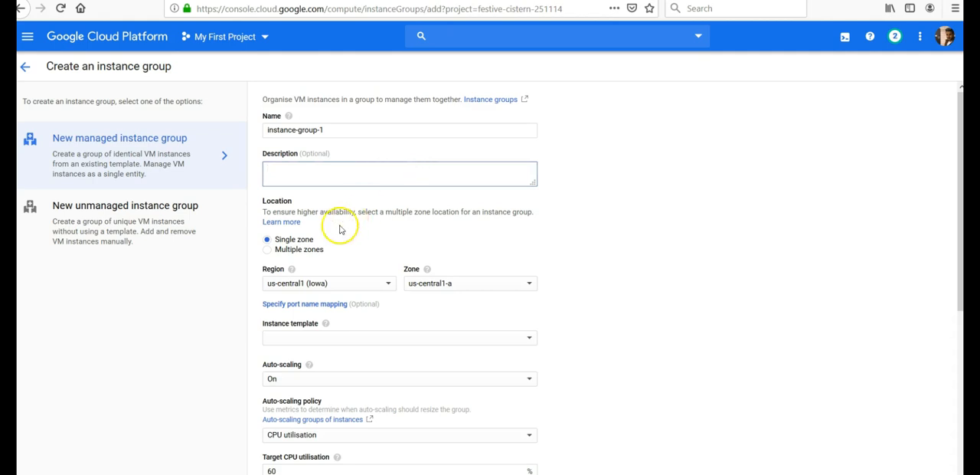
mouse_move(343, 224)
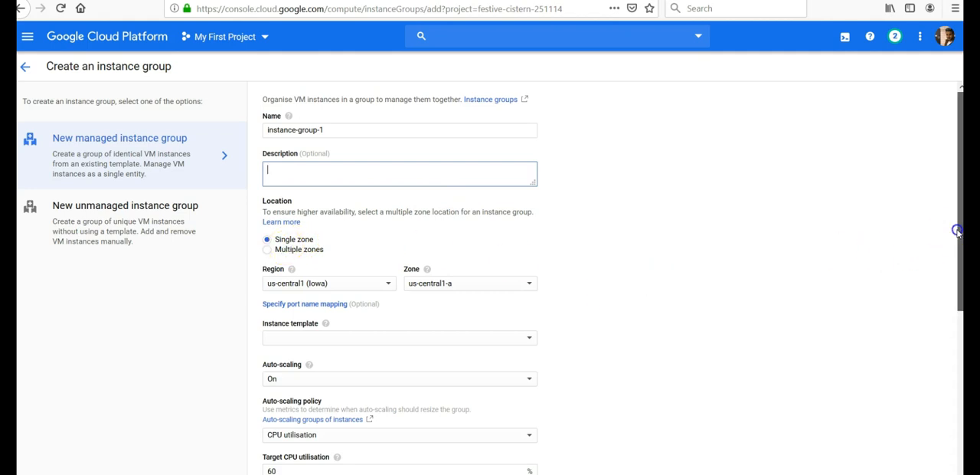
Show the Instance template choices, which offer only creating a new template
scroll("down", 3)
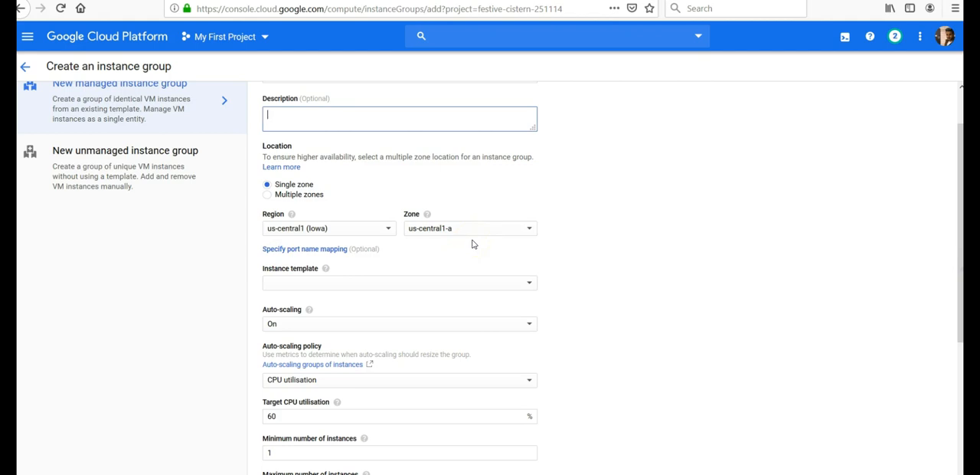
left_click(468, 228)
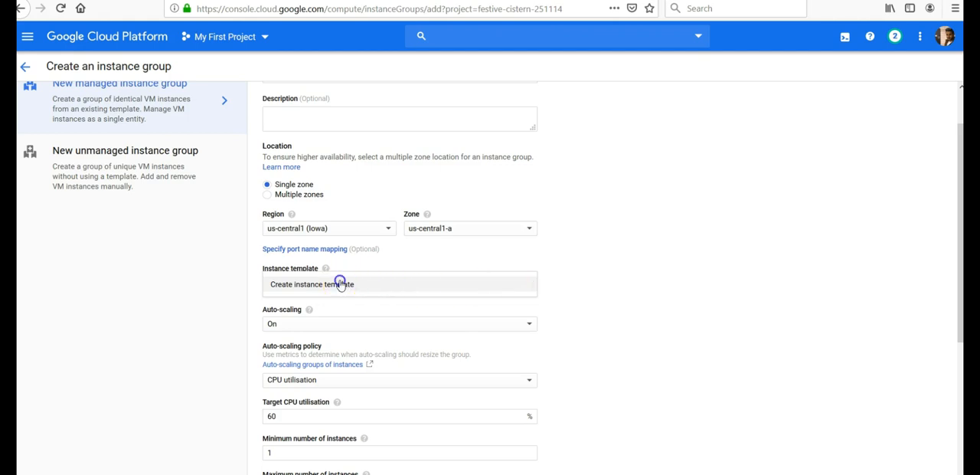
Create instance-template-1 for the group with Allow HTTP traffic ticked under Firewall
left_click(340, 284)
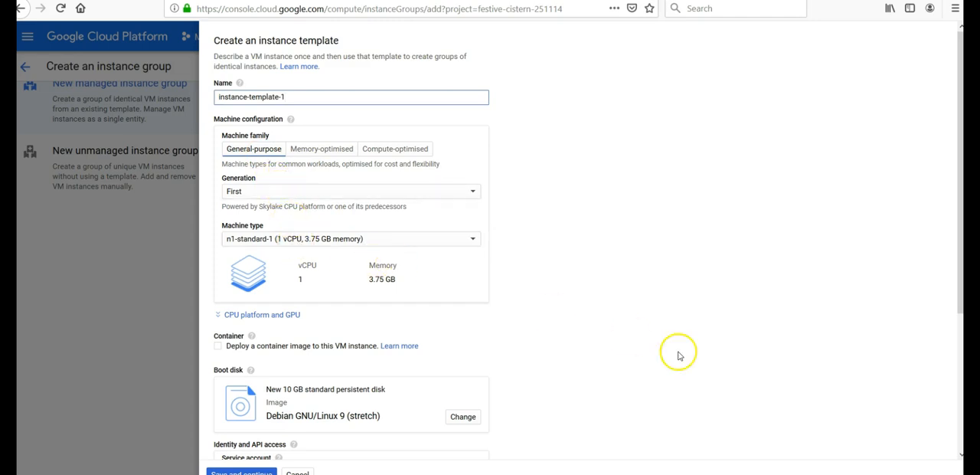
scroll("down", 3)
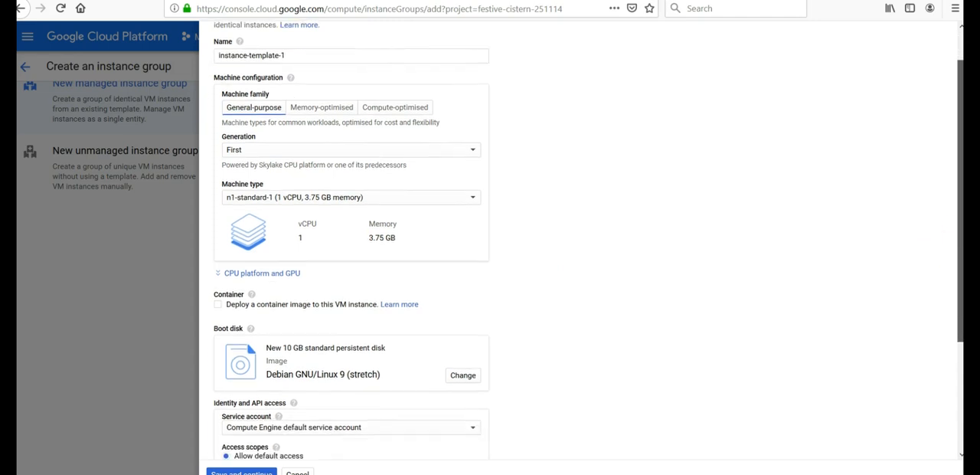
scroll("down", 3)
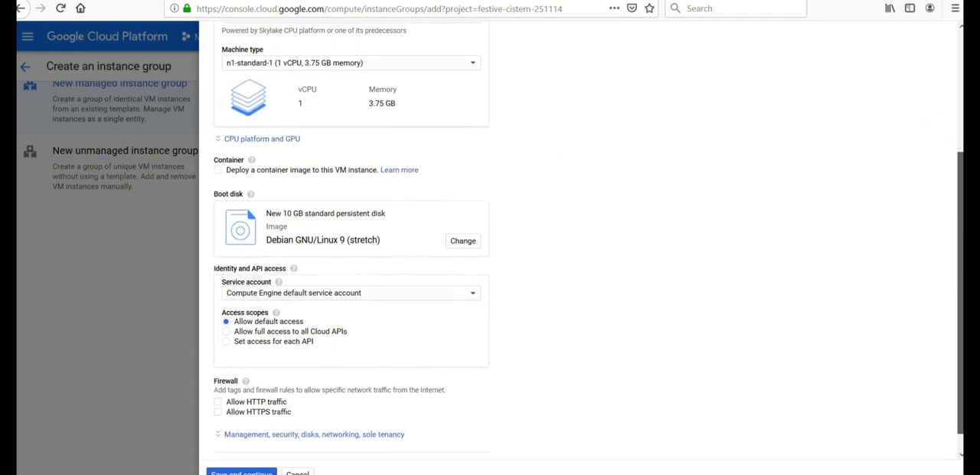
mouse_move(370, 178)
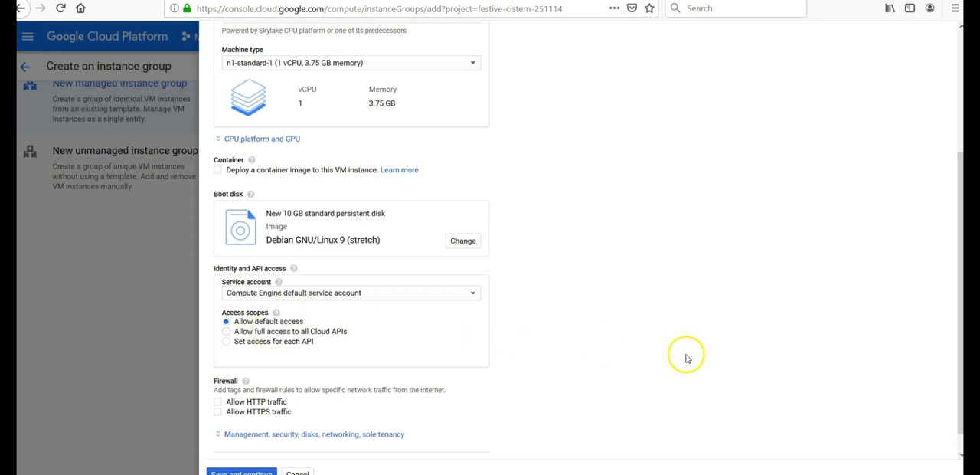
mouse_move(273, 282)
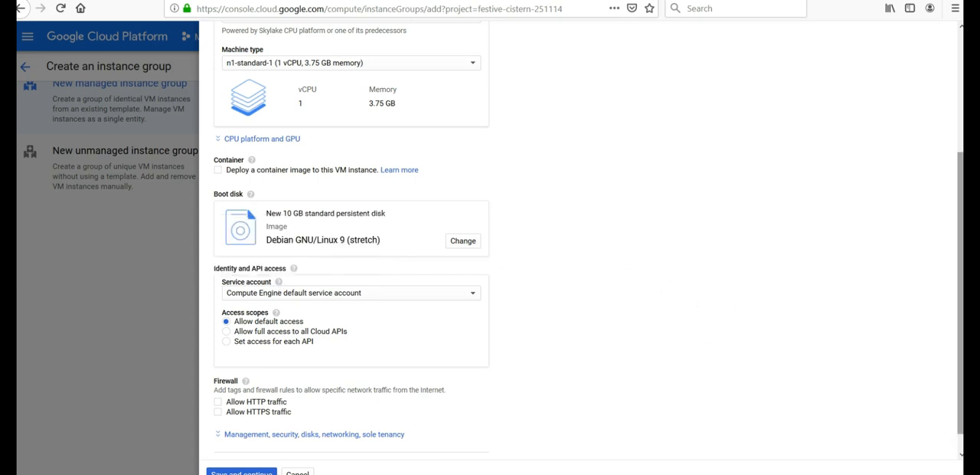
scroll("down", 3)
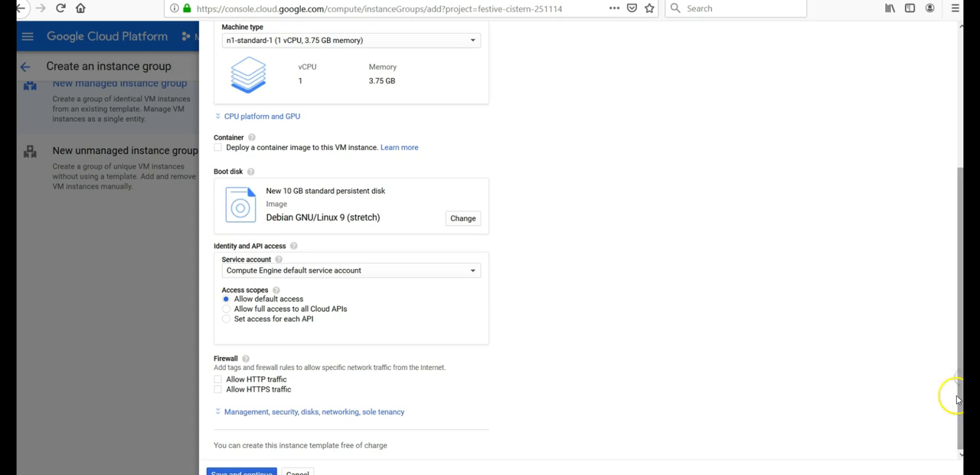
left_click(219, 380)
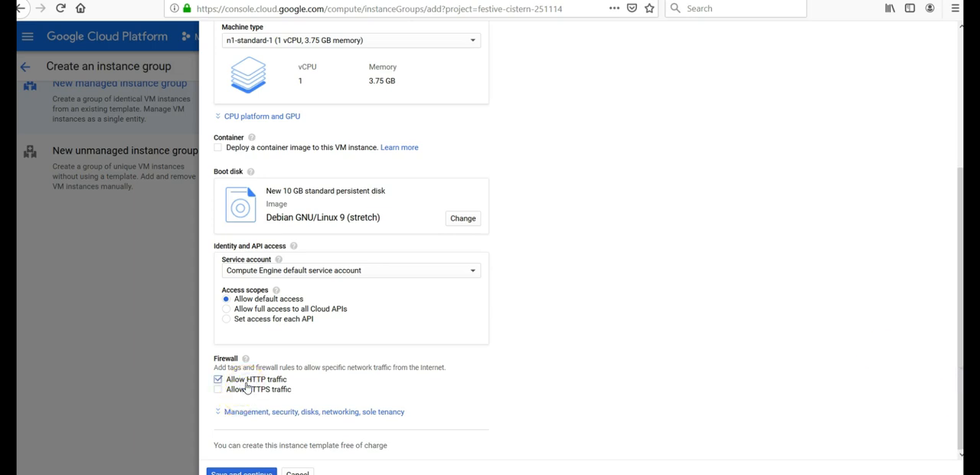
left_click(220, 389)
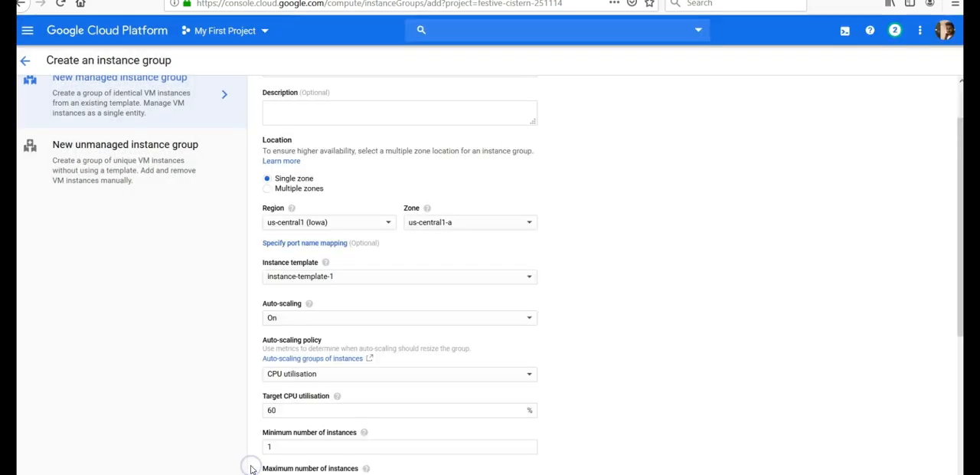
mouse_move(556, 263)
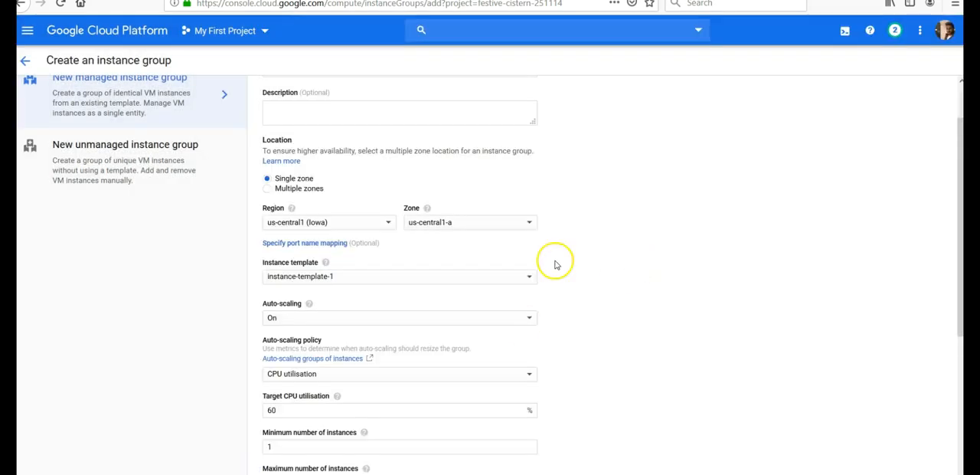
mouse_move(121, 132)
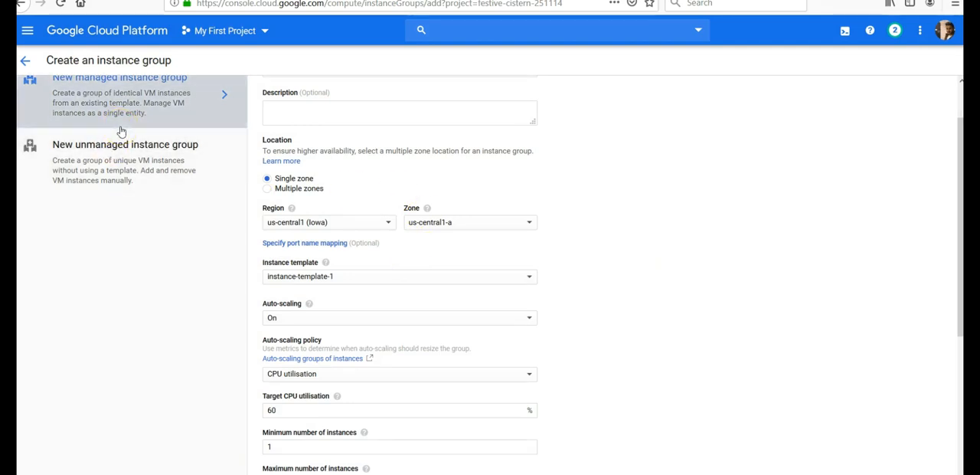
mouse_move(466, 318)
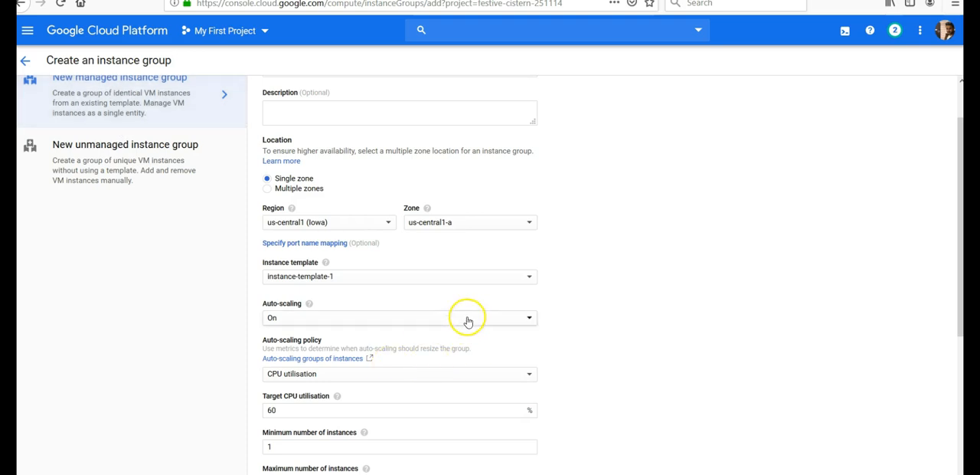
mouse_move(731, 289)
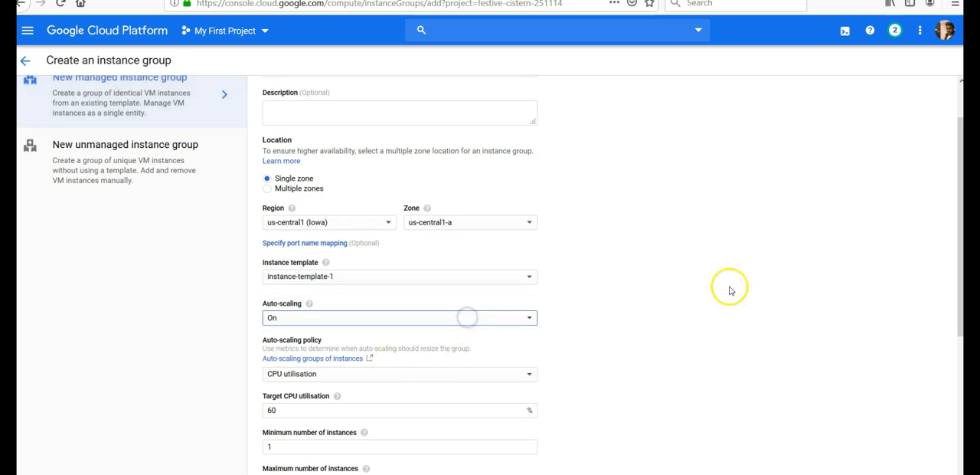
Reach the autoscaling Cool-down period field and remove its value of 60
scroll("down", 3)
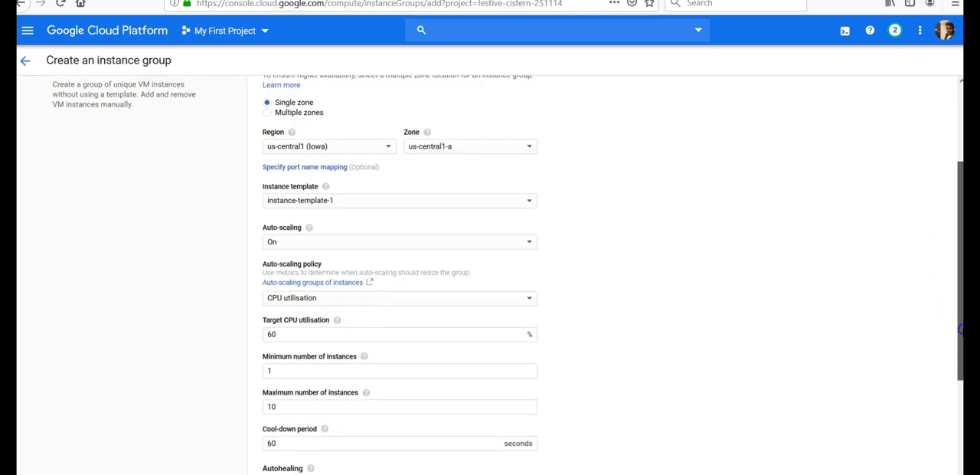
scroll("down", 3)
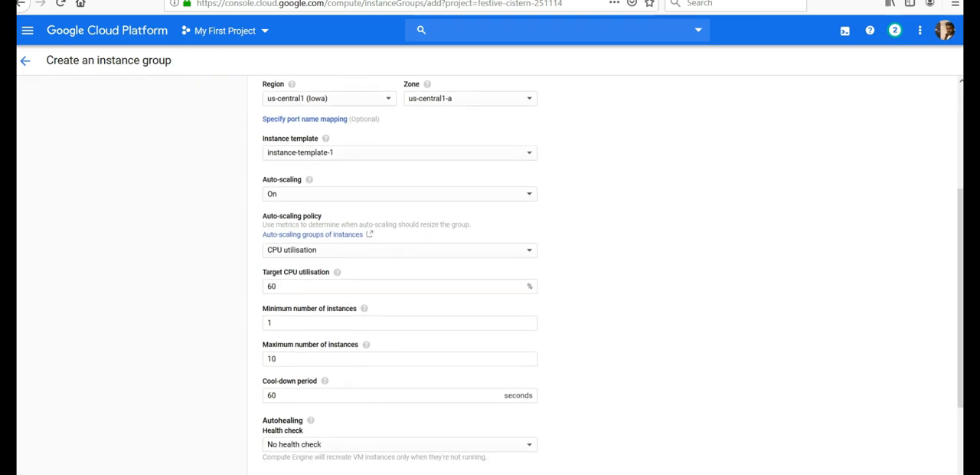
mouse_move(478, 260)
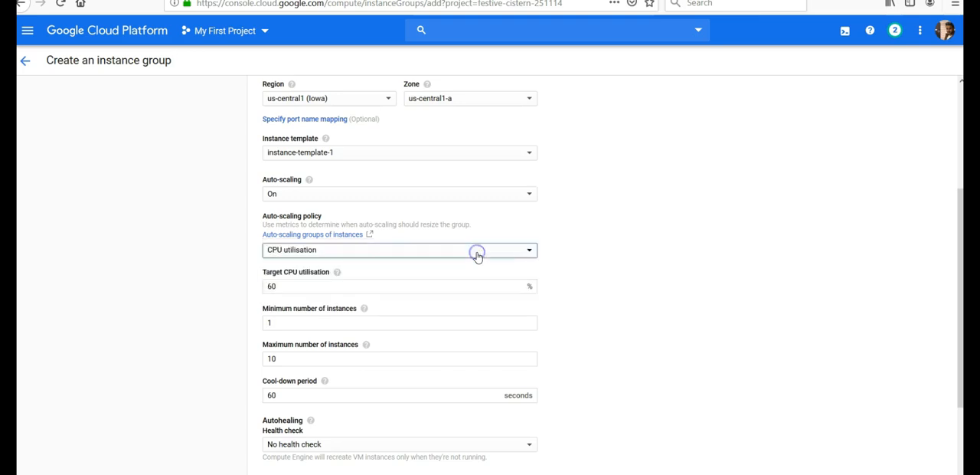
left_click(328, 286)
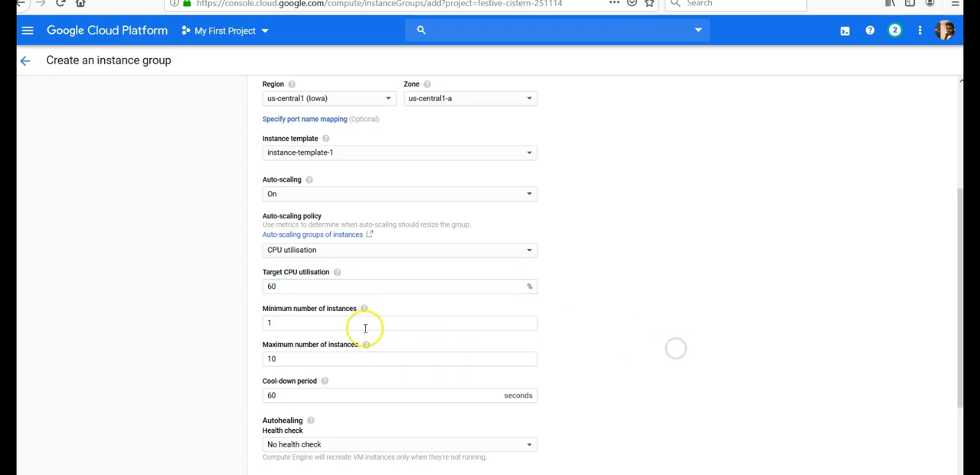
left_click(380, 322)
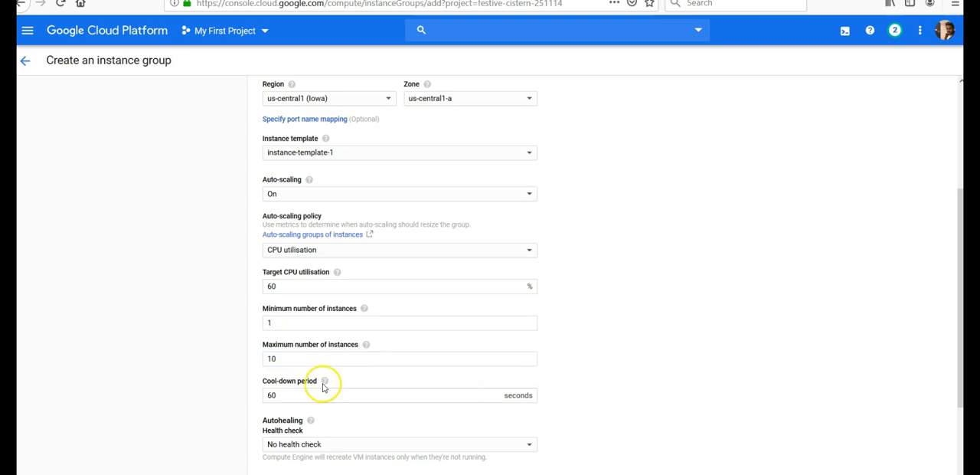
mouse_move(322, 381)
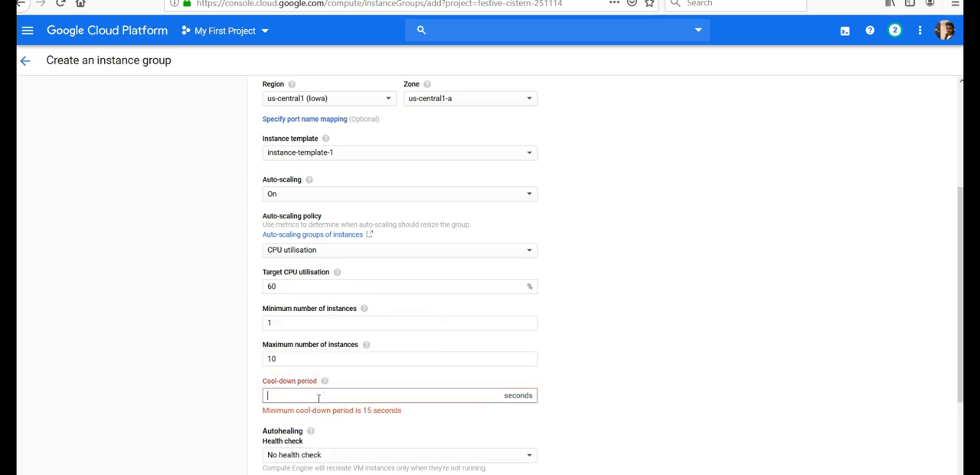
Enter a cool-down period of 100 seconds and move down to Autohealing
type("100")
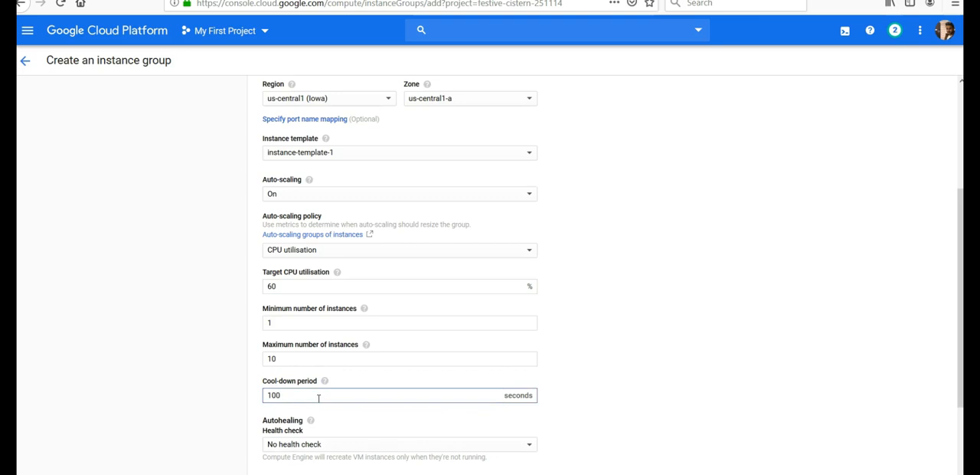
mouse_move(701, 398)
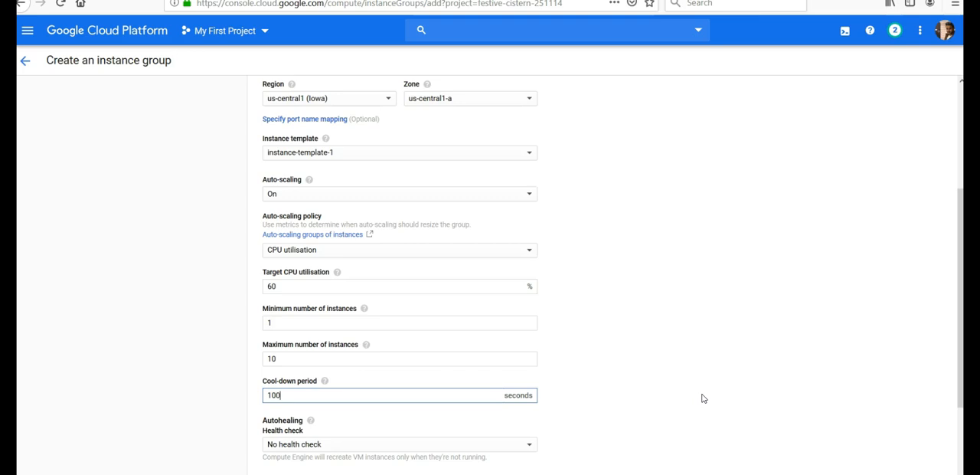
scroll("down", 3)
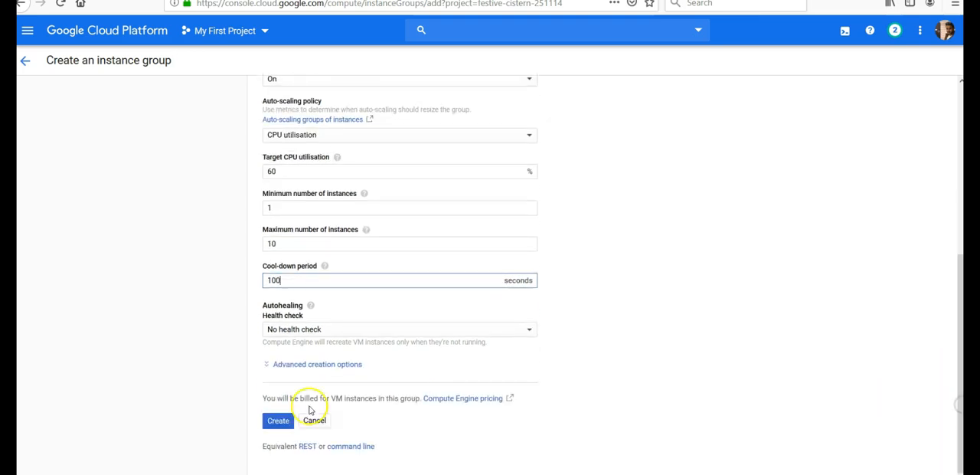
Start a new health check for autohealing and name it healthcheck
left_click(398, 328)
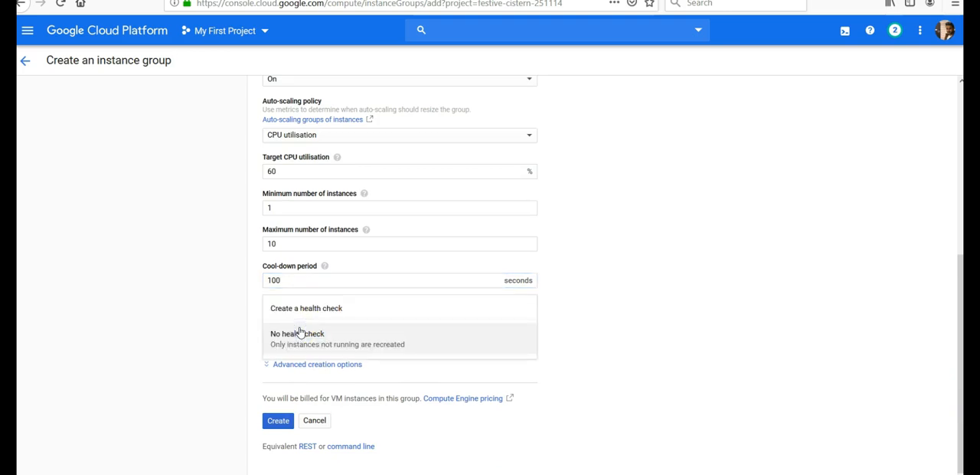
left_click(290, 334)
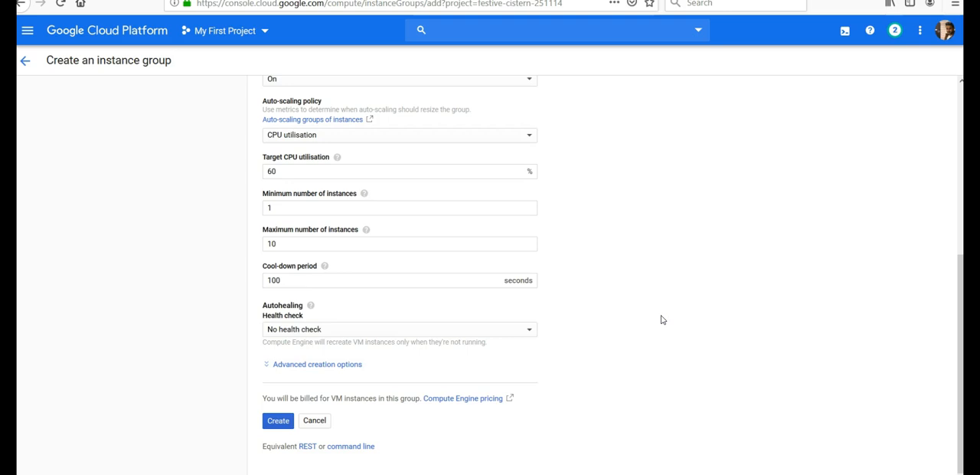
left_click(398, 329)
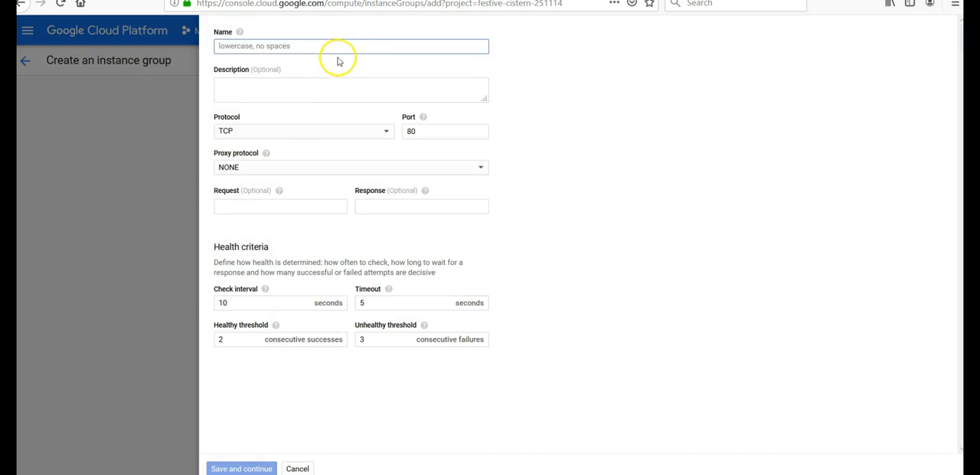
type("heal")
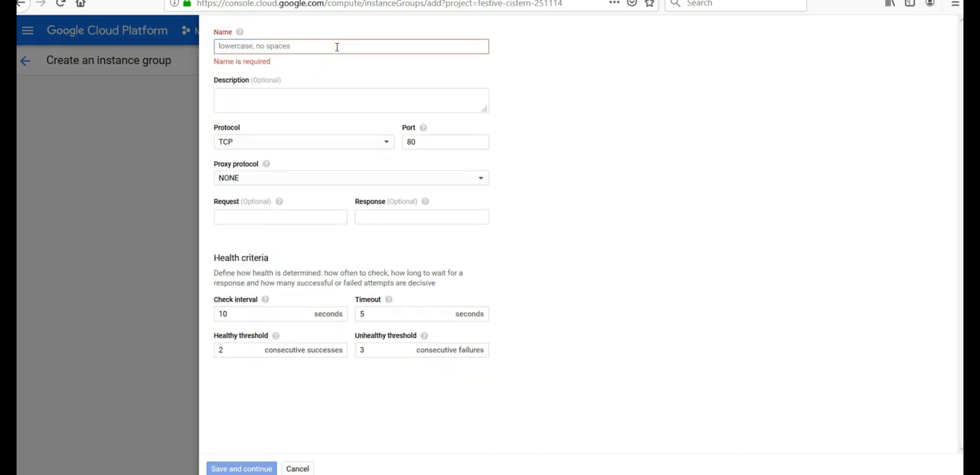
type("healthcheck")
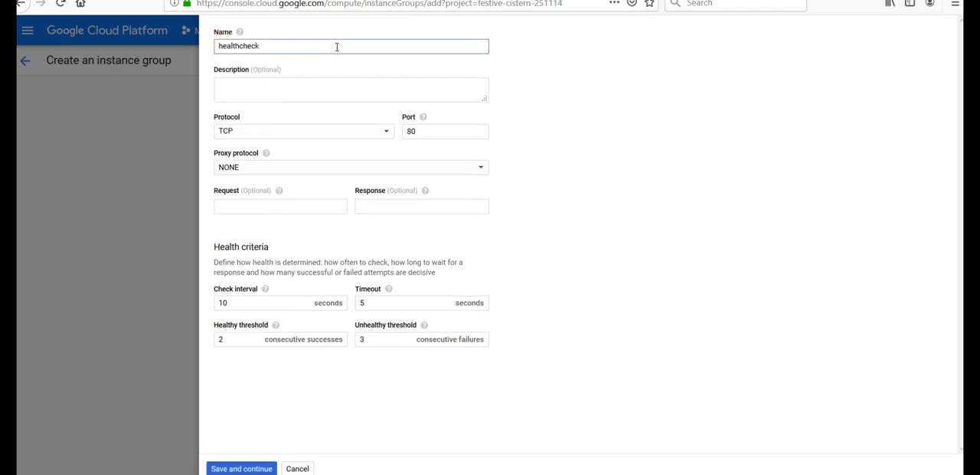
mouse_move(428, 164)
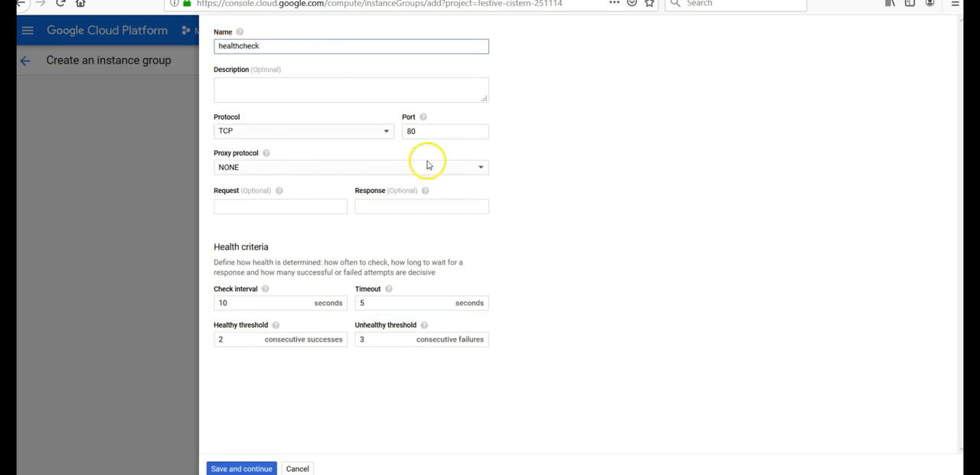
Keep TCP port 80 and save healthcheck as the group's autohealing check
left_click(445, 132)
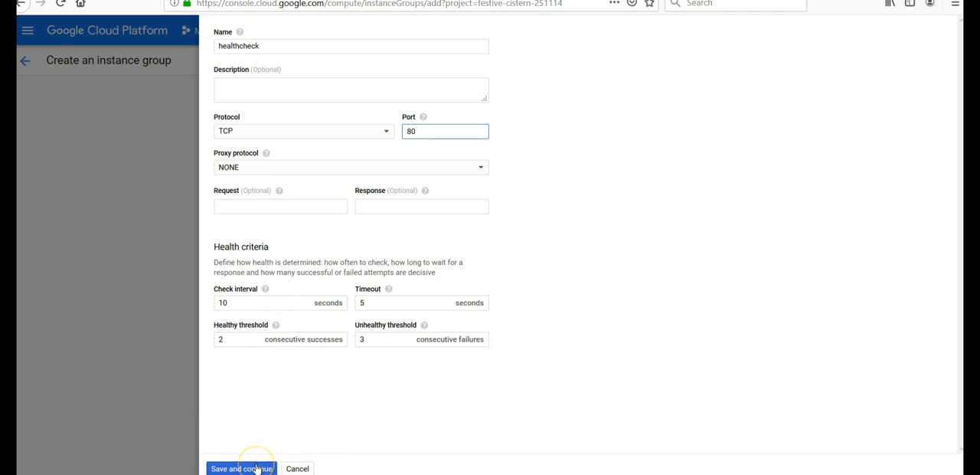
left_click(240, 468)
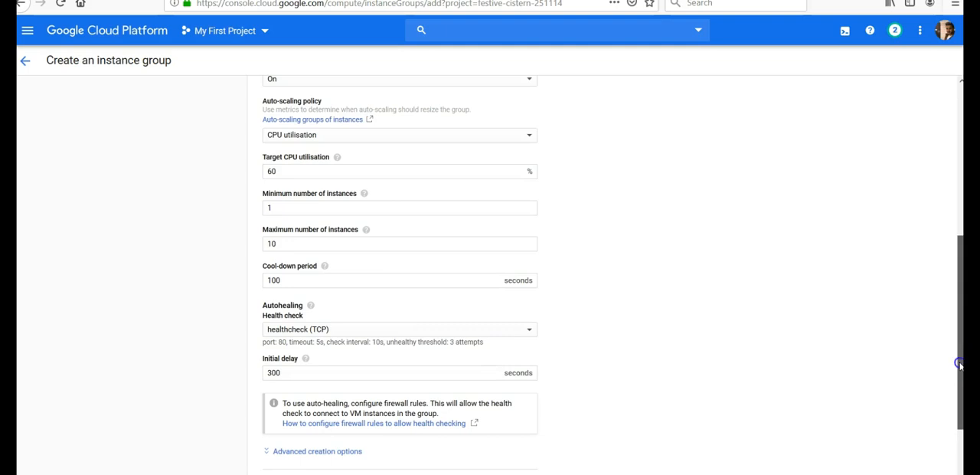
Expand Advanced creation options and create instance-group-1
scroll("down", 3)
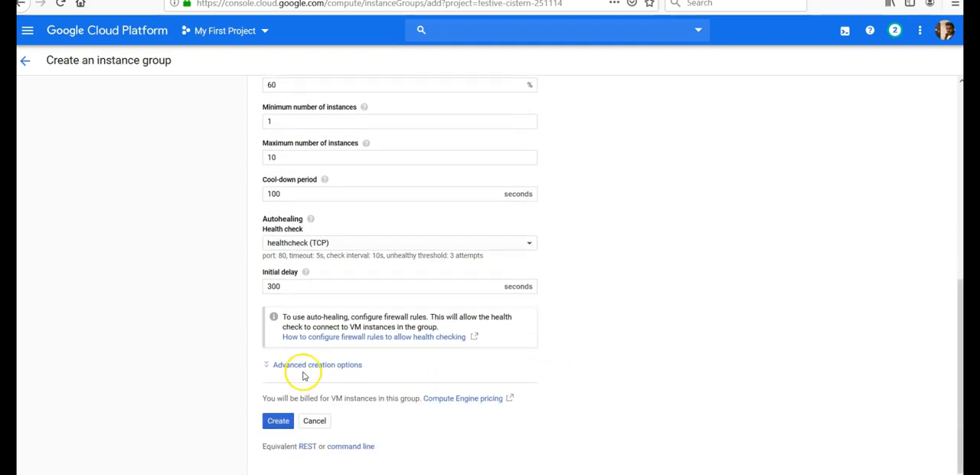
left_click(315, 364)
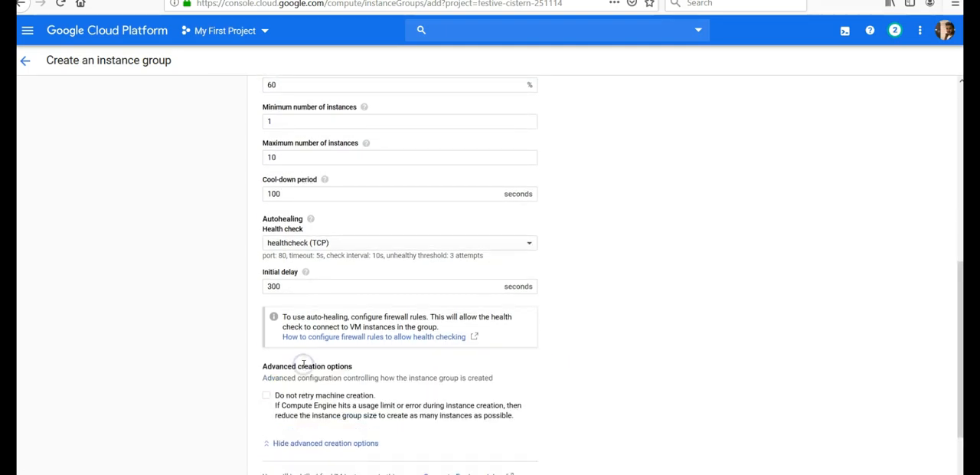
scroll("down", 3)
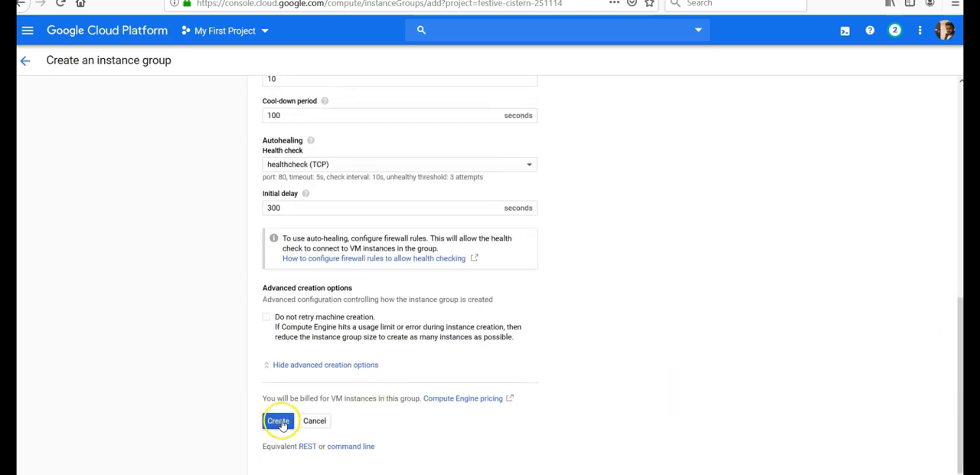
left_click(275, 421)
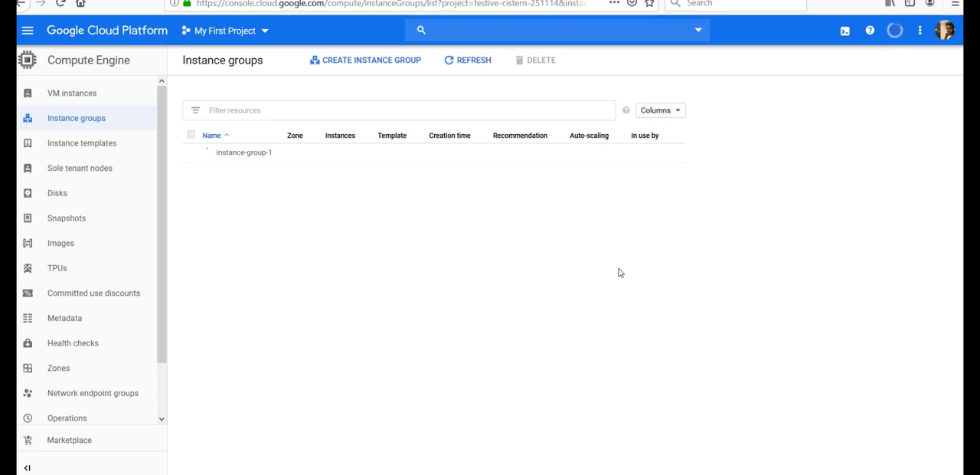
Wait for instance-group-1 to become ready, then go to the Instance templates list
left_click(475, 60)
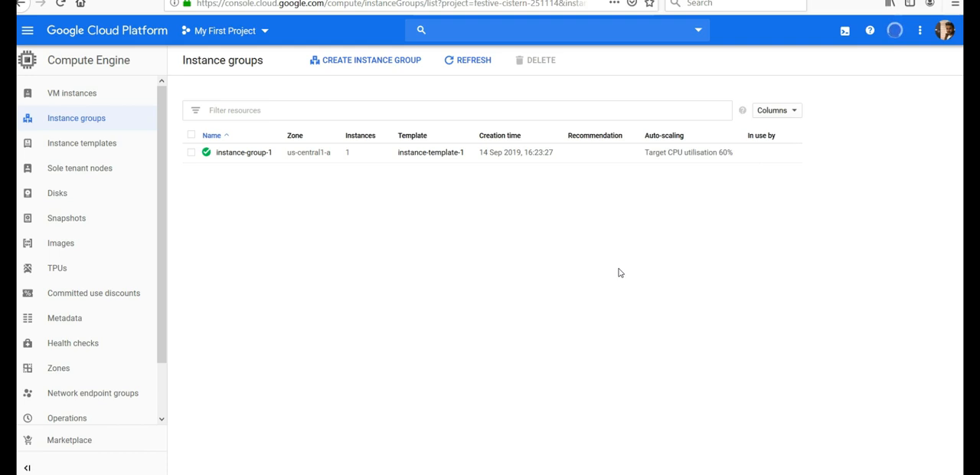
left_click(83, 144)
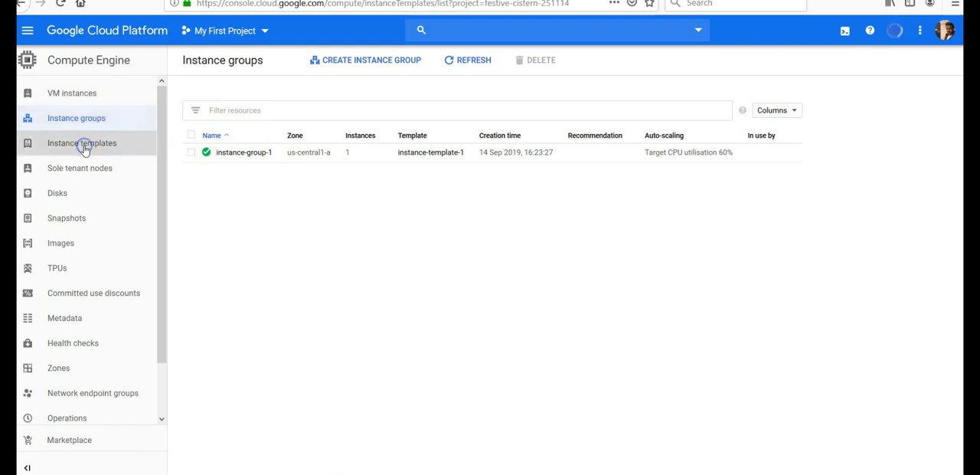
left_click(81, 144)
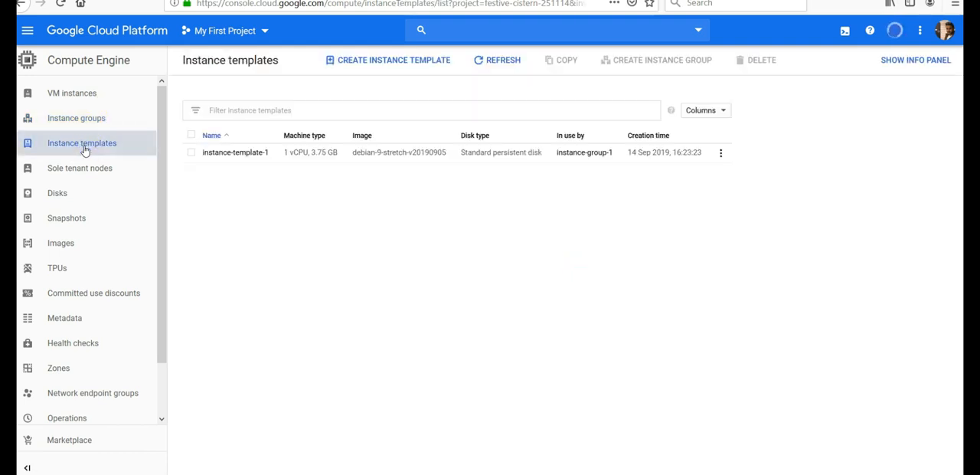
mouse_move(312, 162)
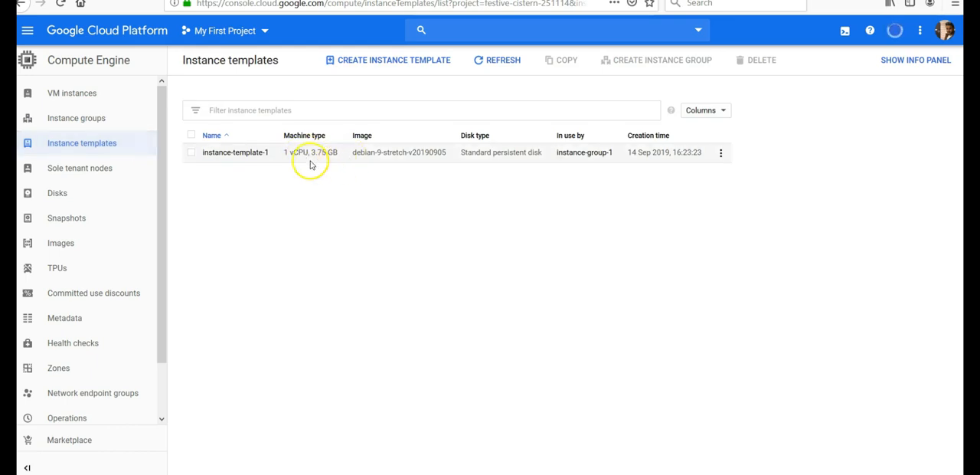
mouse_move(355, 172)
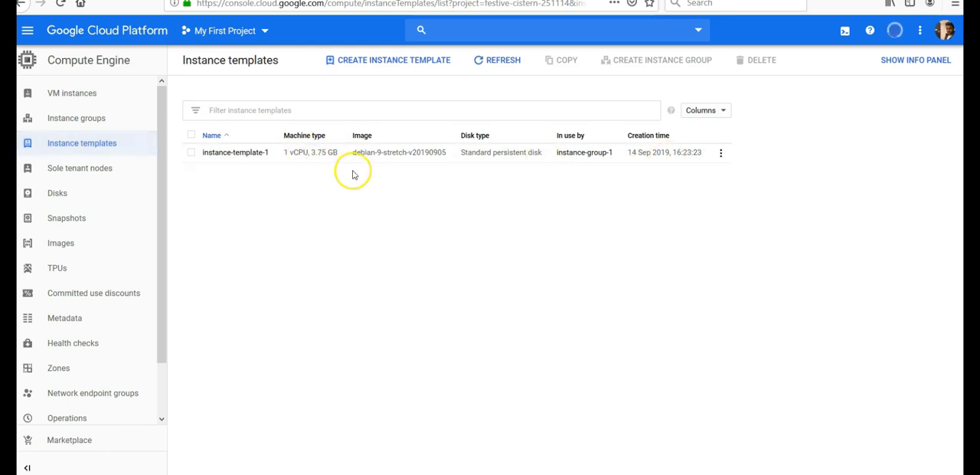
left_click(77, 118)
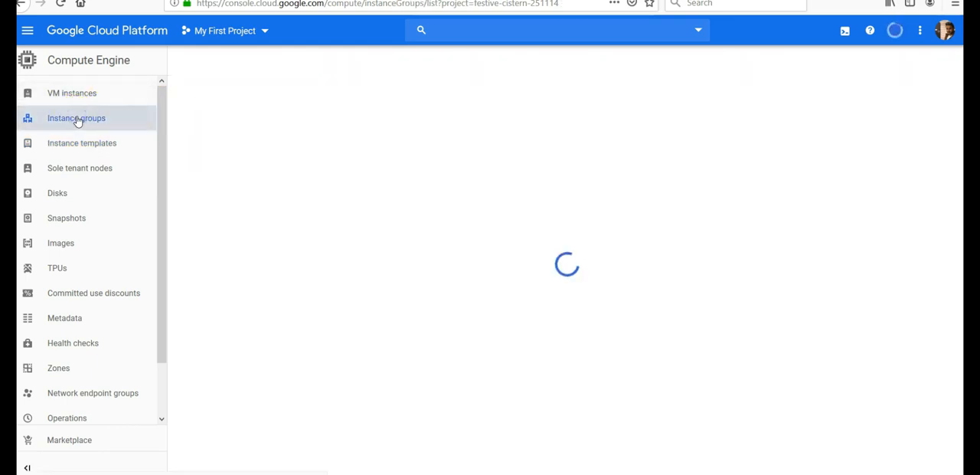
left_click(77, 118)
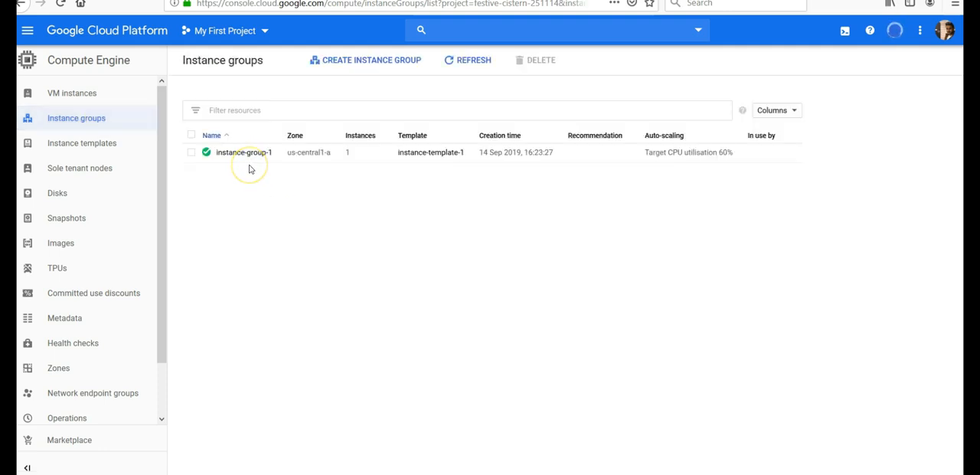